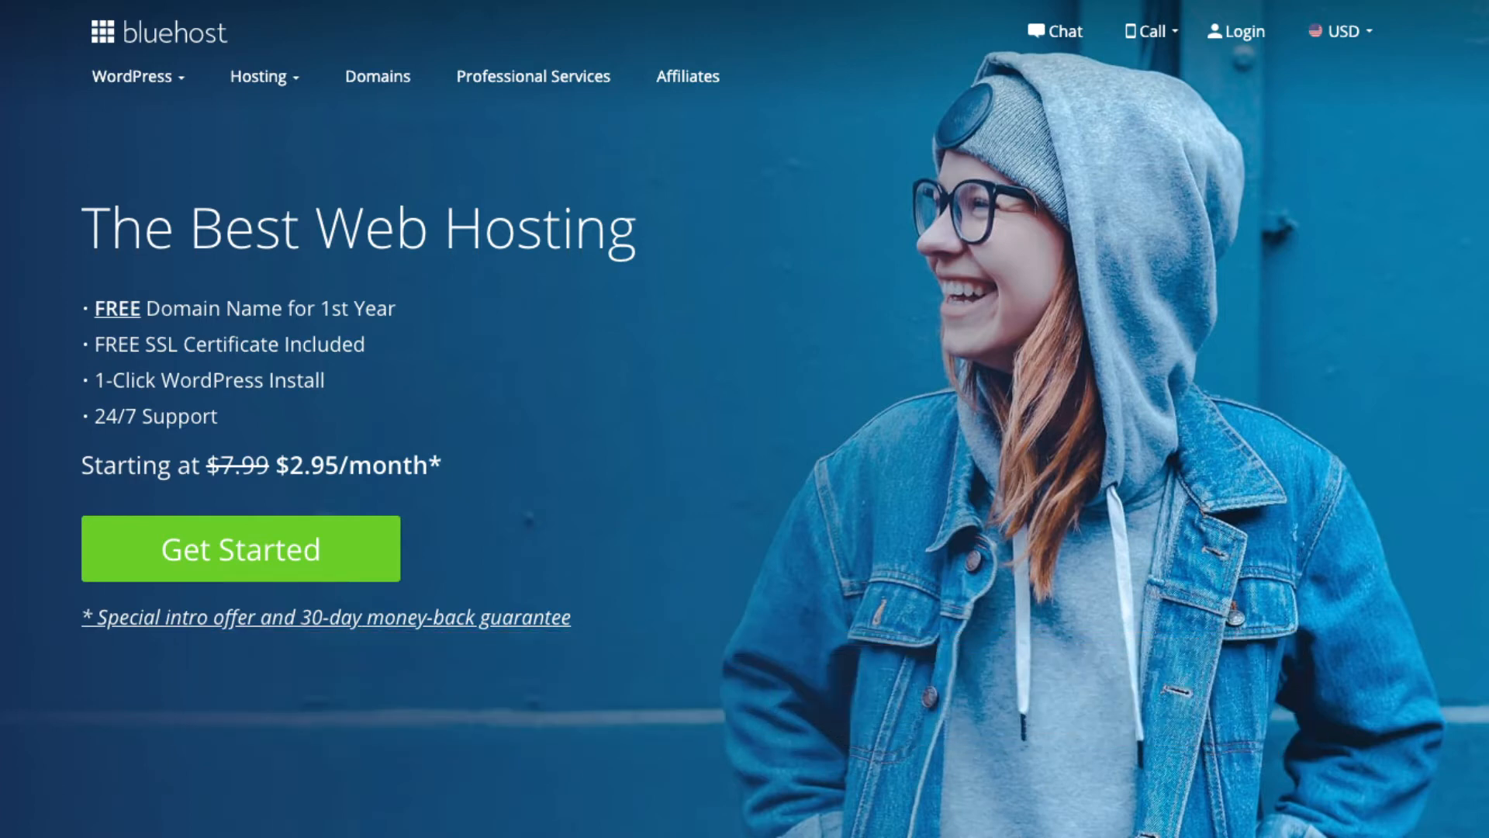
# - Begin the web hosting signup with the homepage's green Get Started button
pyautogui.click(240, 548)
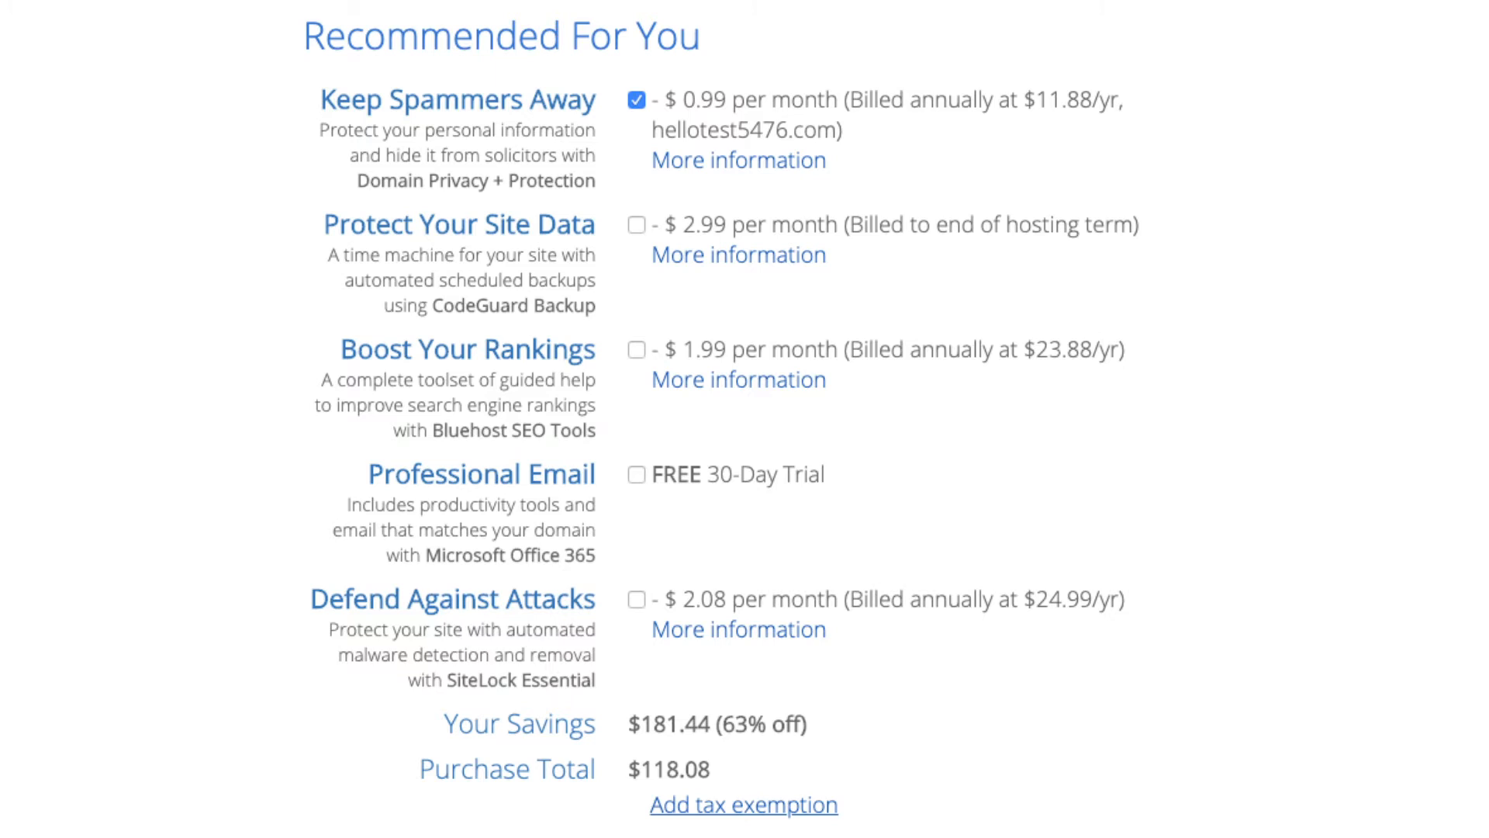
# - Show the More information popup for the SiteLock Security package extra
pyautogui.click(739, 160)
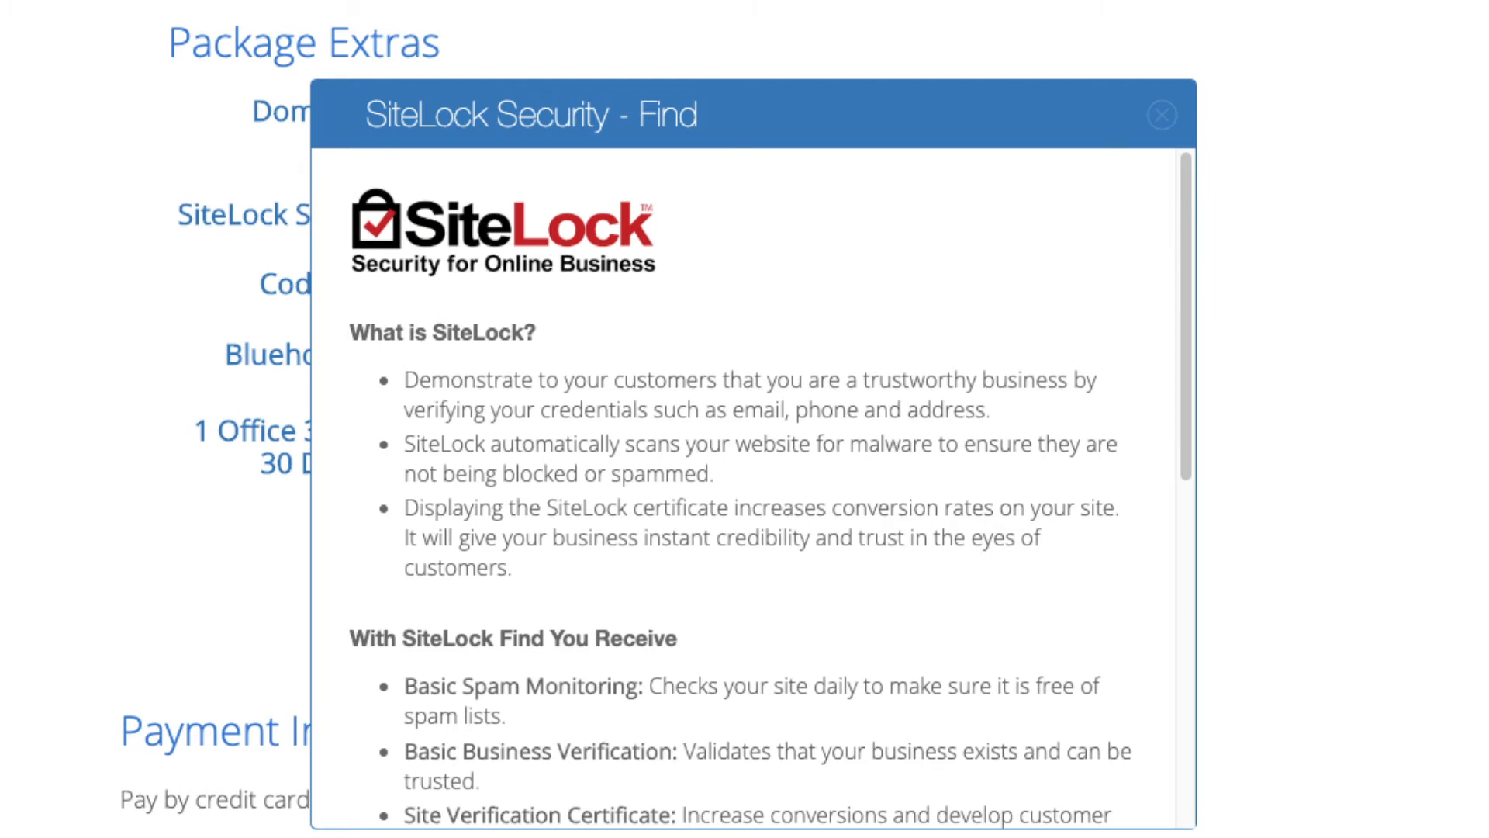
# - Dismiss the SiteLock Security details popup
pyautogui.click(1162, 114)
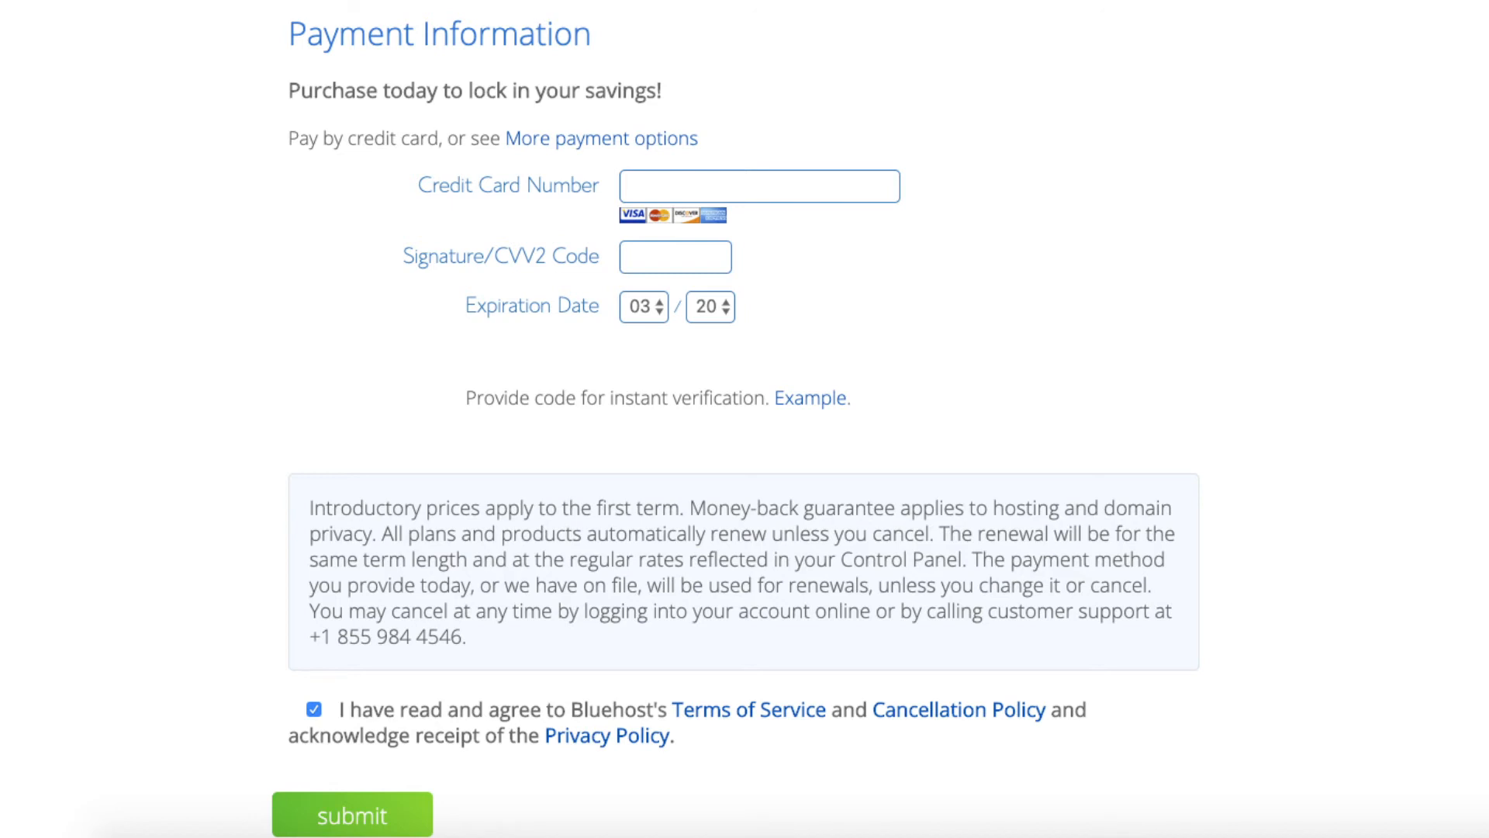
# - Submit the hosting purchase, then set and confirm a new account password
pyautogui.click(352, 814)
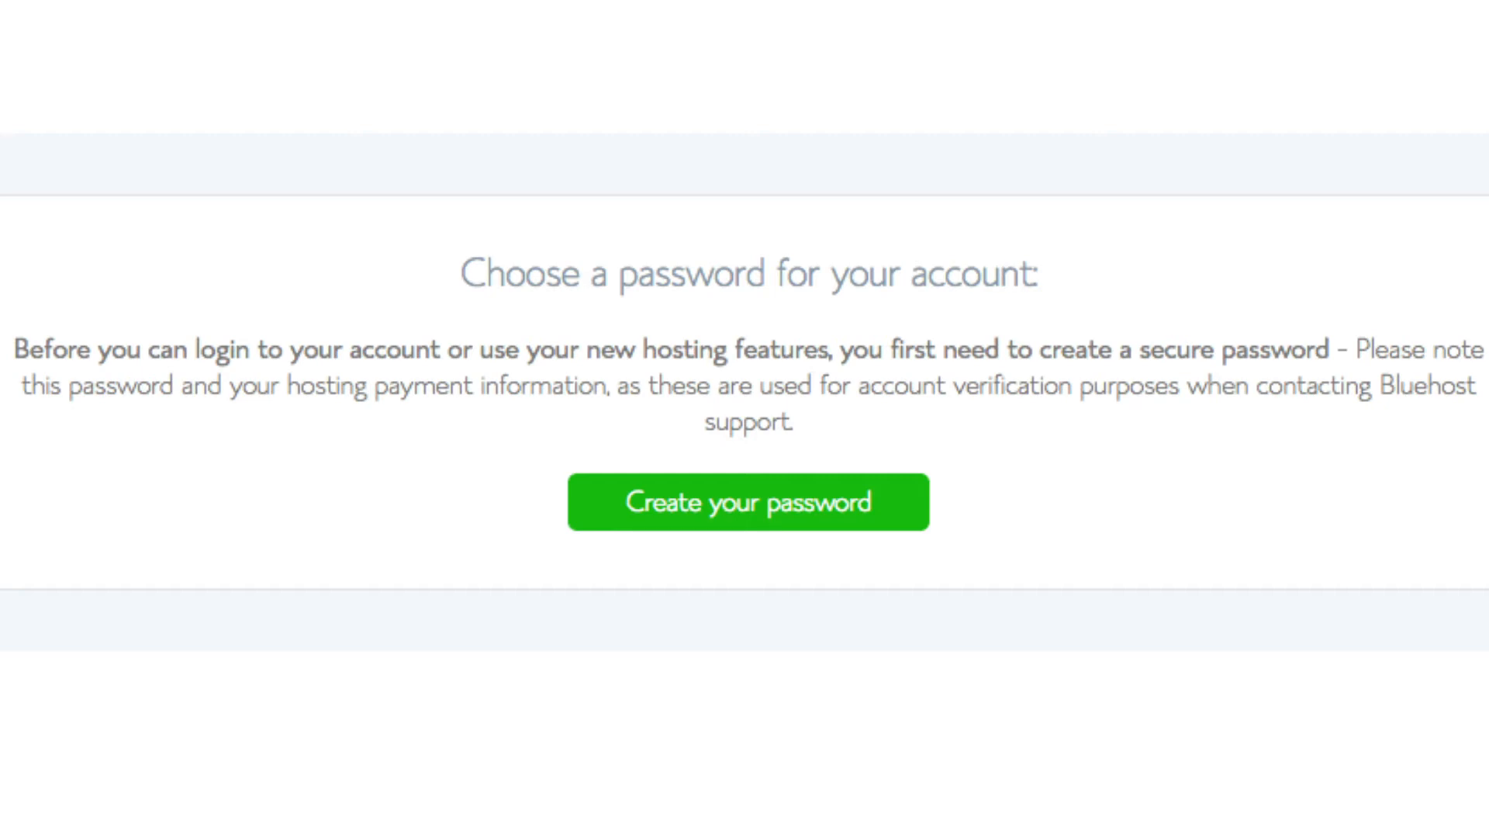
pyautogui.click(747, 502)
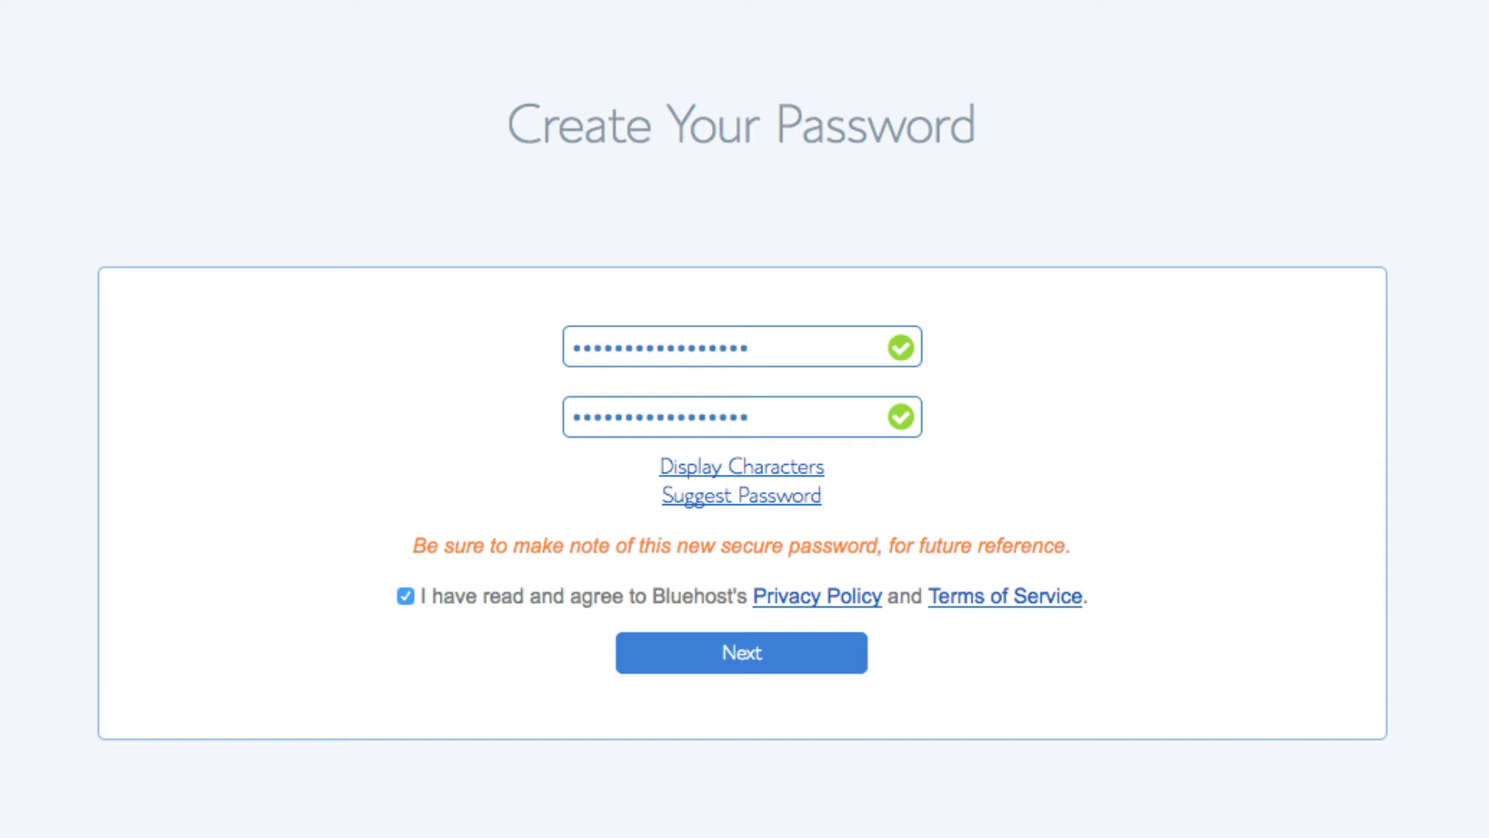
pyautogui.click(742, 674)
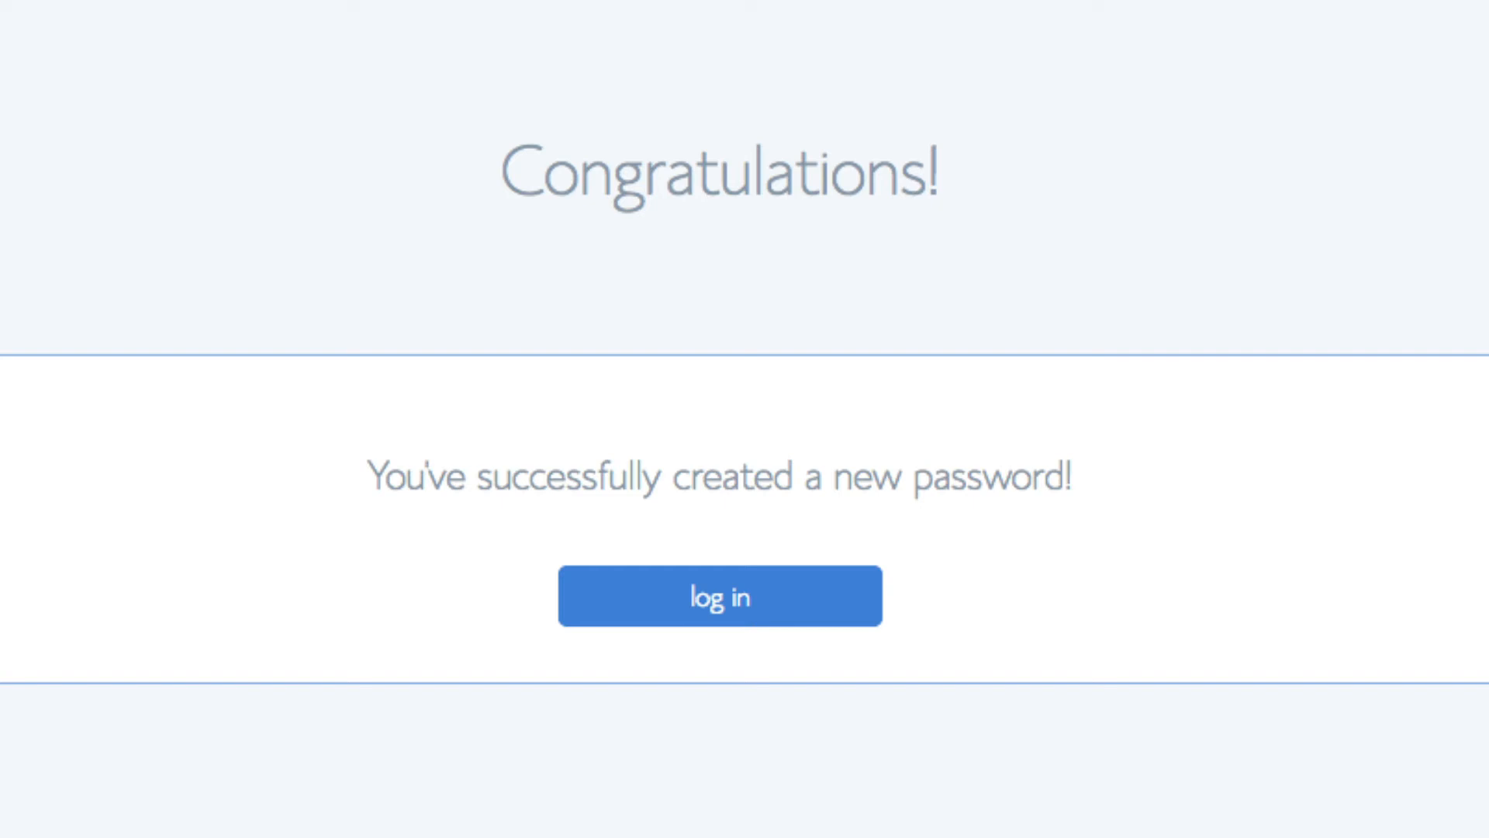
# - Log in to the new hosting account from the Congratulations page
pyautogui.click(720, 596)
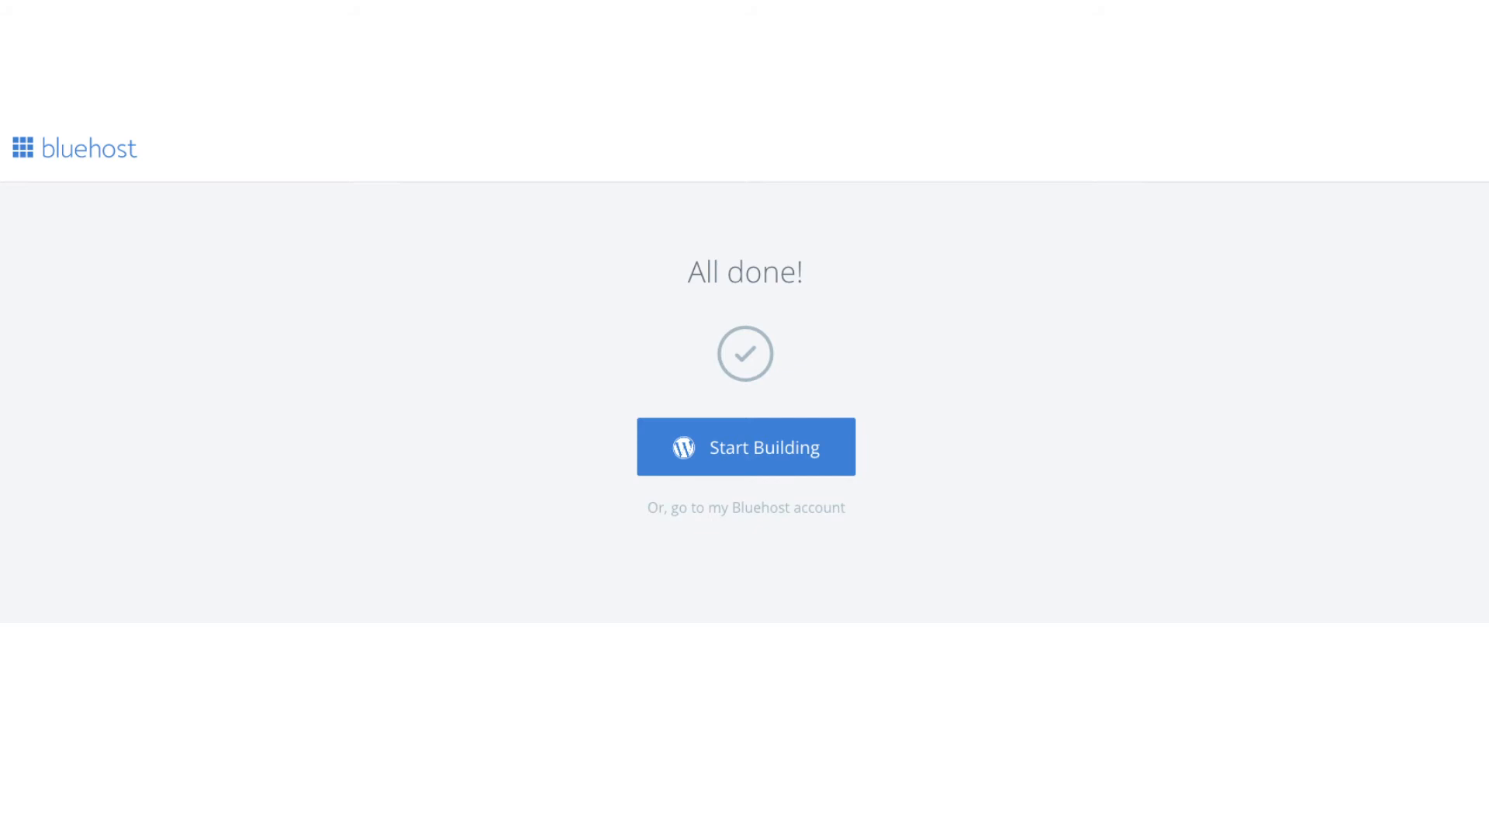
# - Start building the site, skip the site name and description step, and reach the dashboard
pyautogui.click(745, 447)
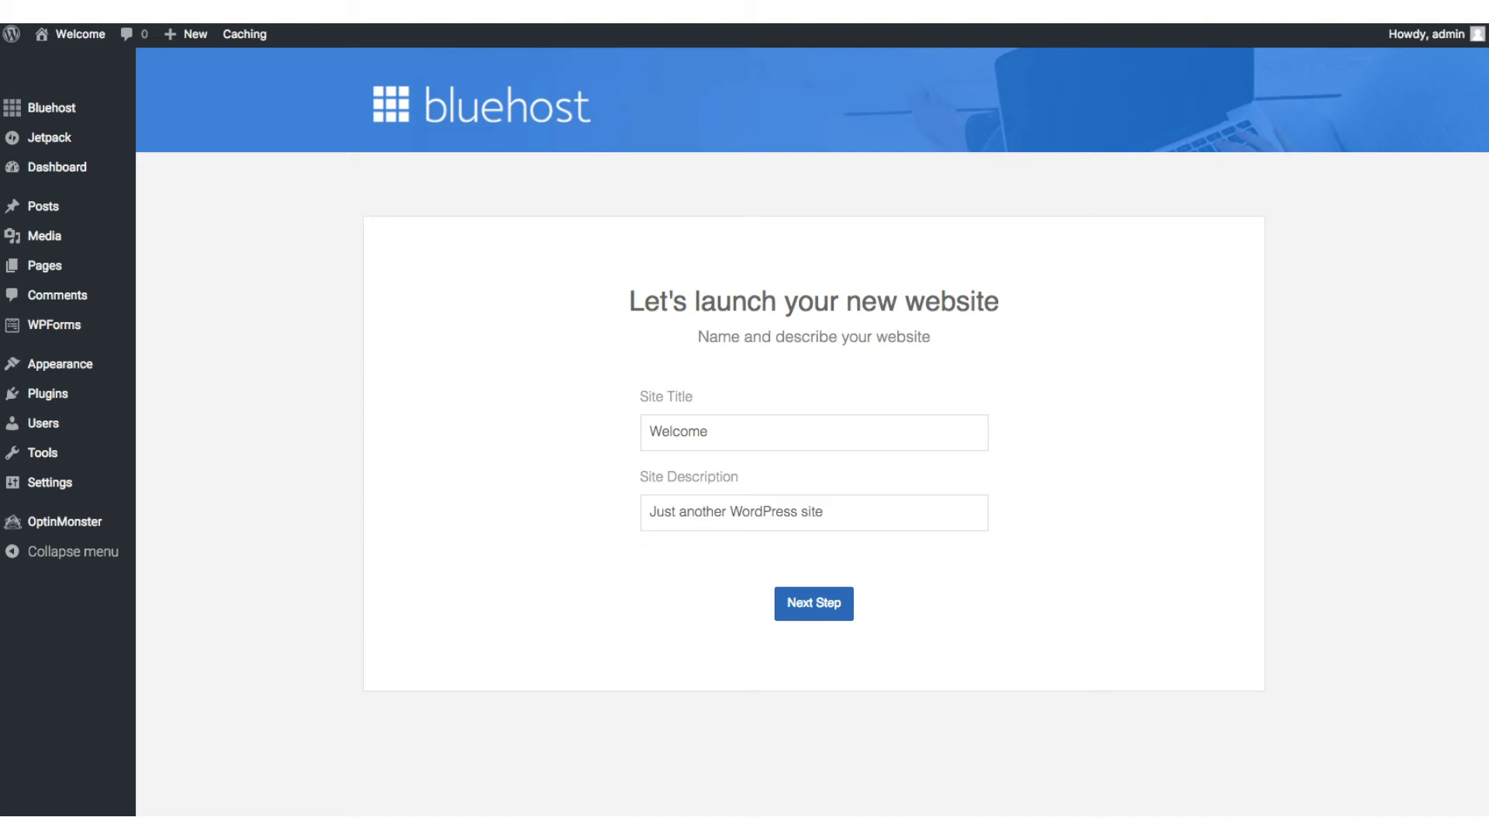
pyautogui.click(814, 603)
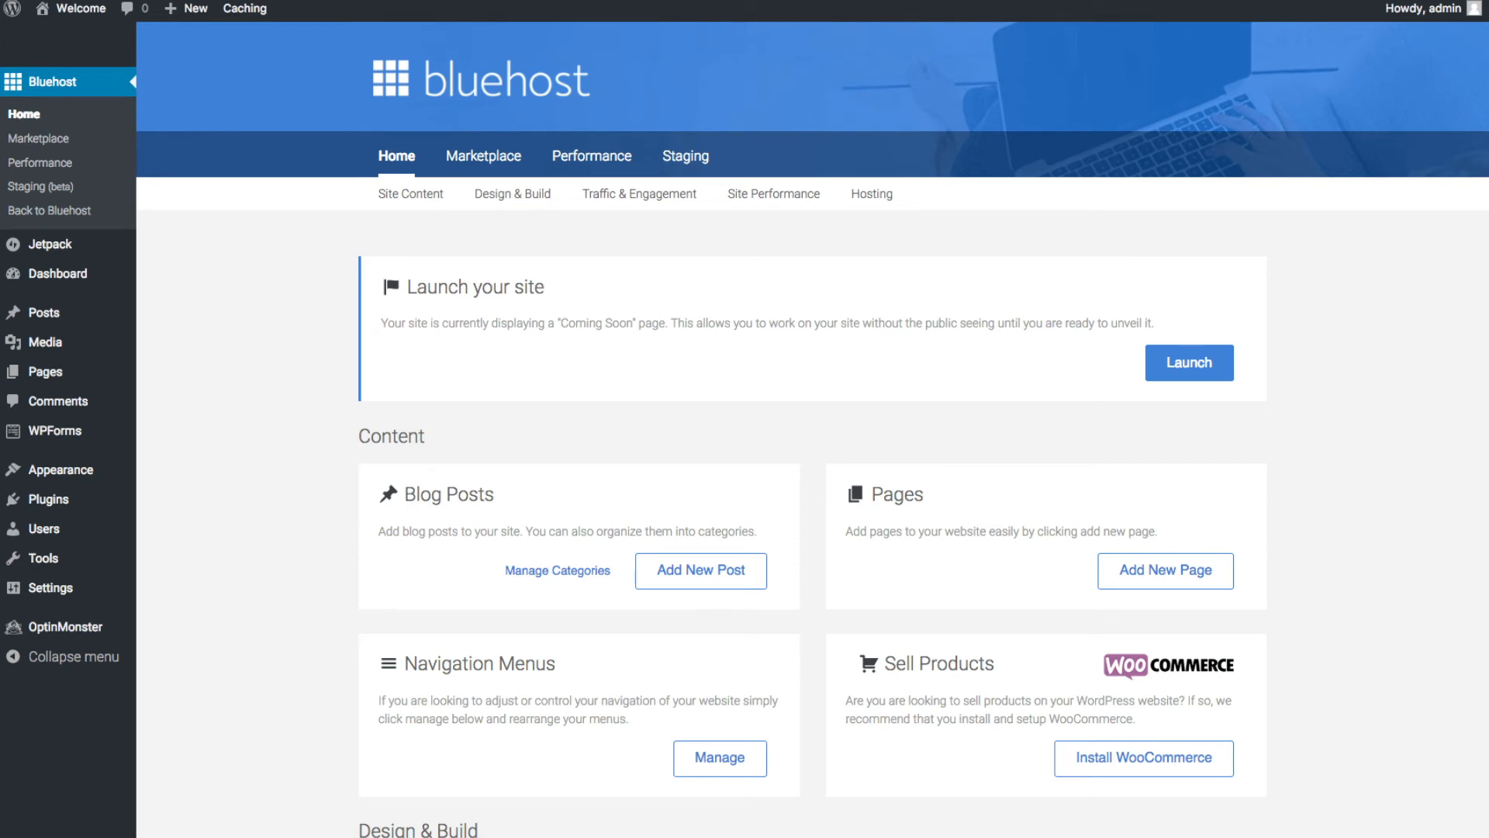
pyautogui.click(54, 274)
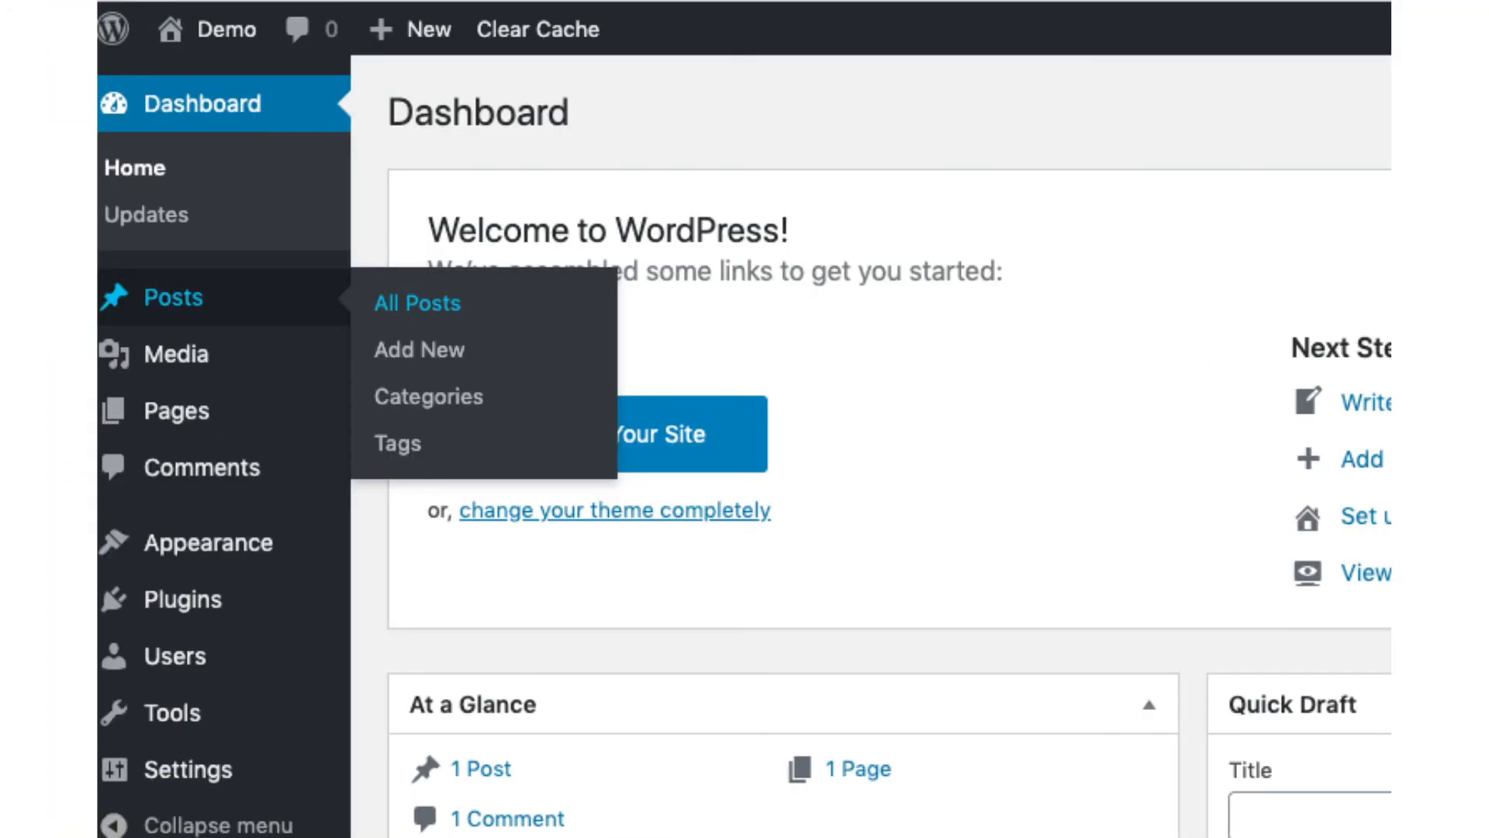
pyautogui.moveTo(146, 362)
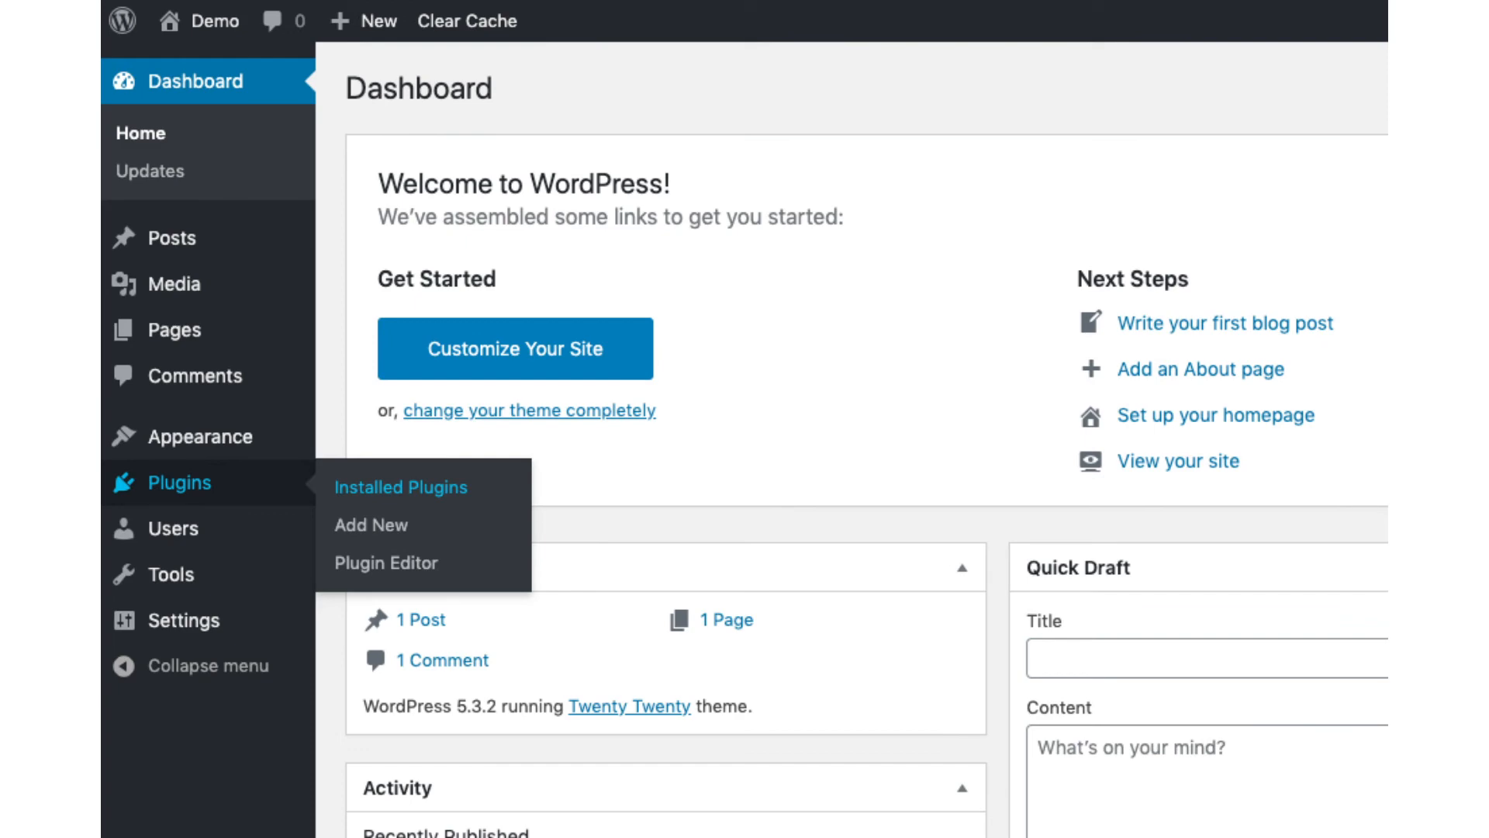
pyautogui.click(372, 526)
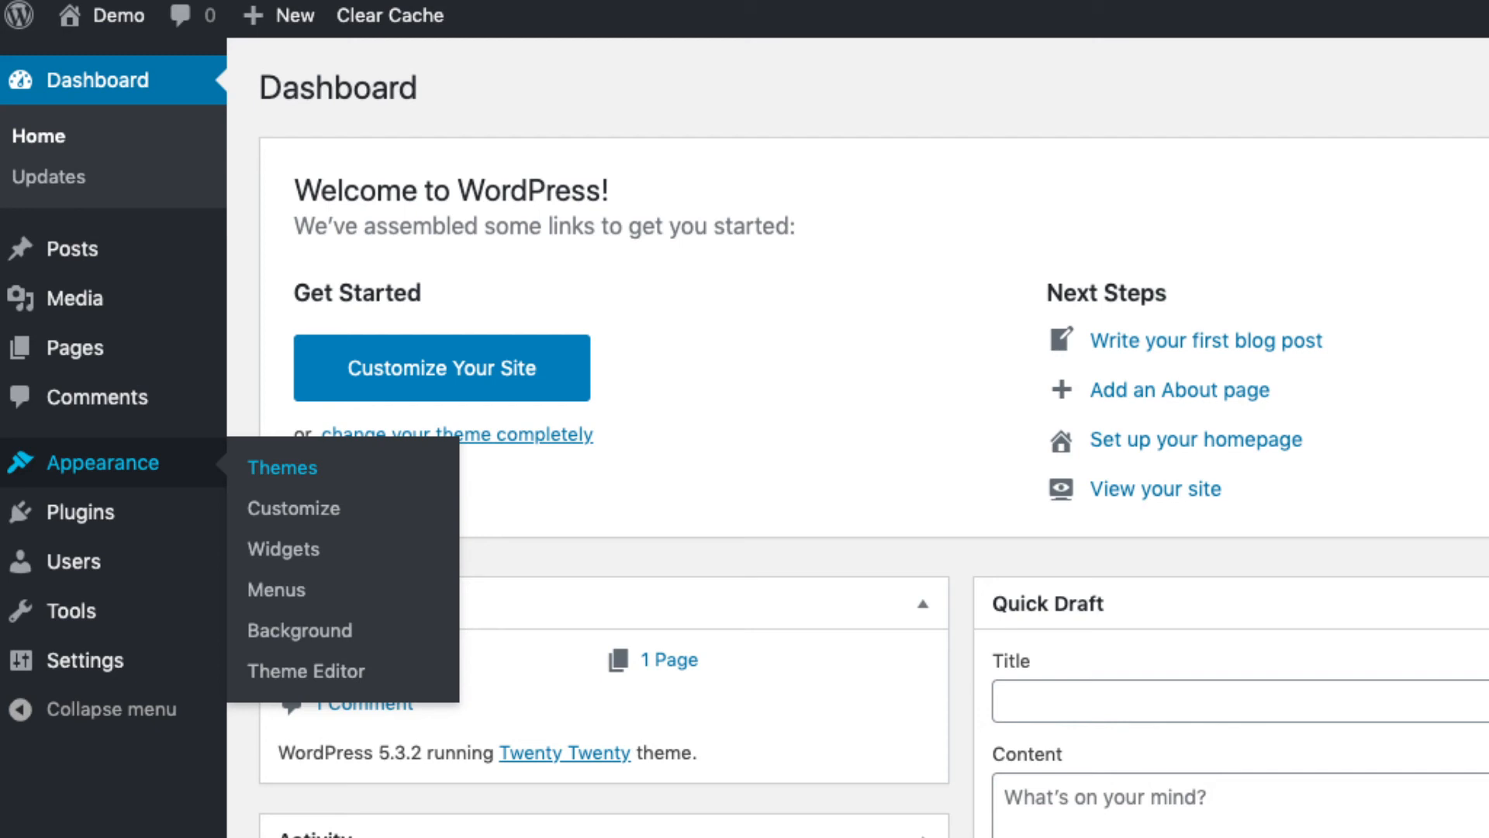
# - Go from Appearance > Themes to Add New and browse the Featured themes
pyautogui.click(281, 467)
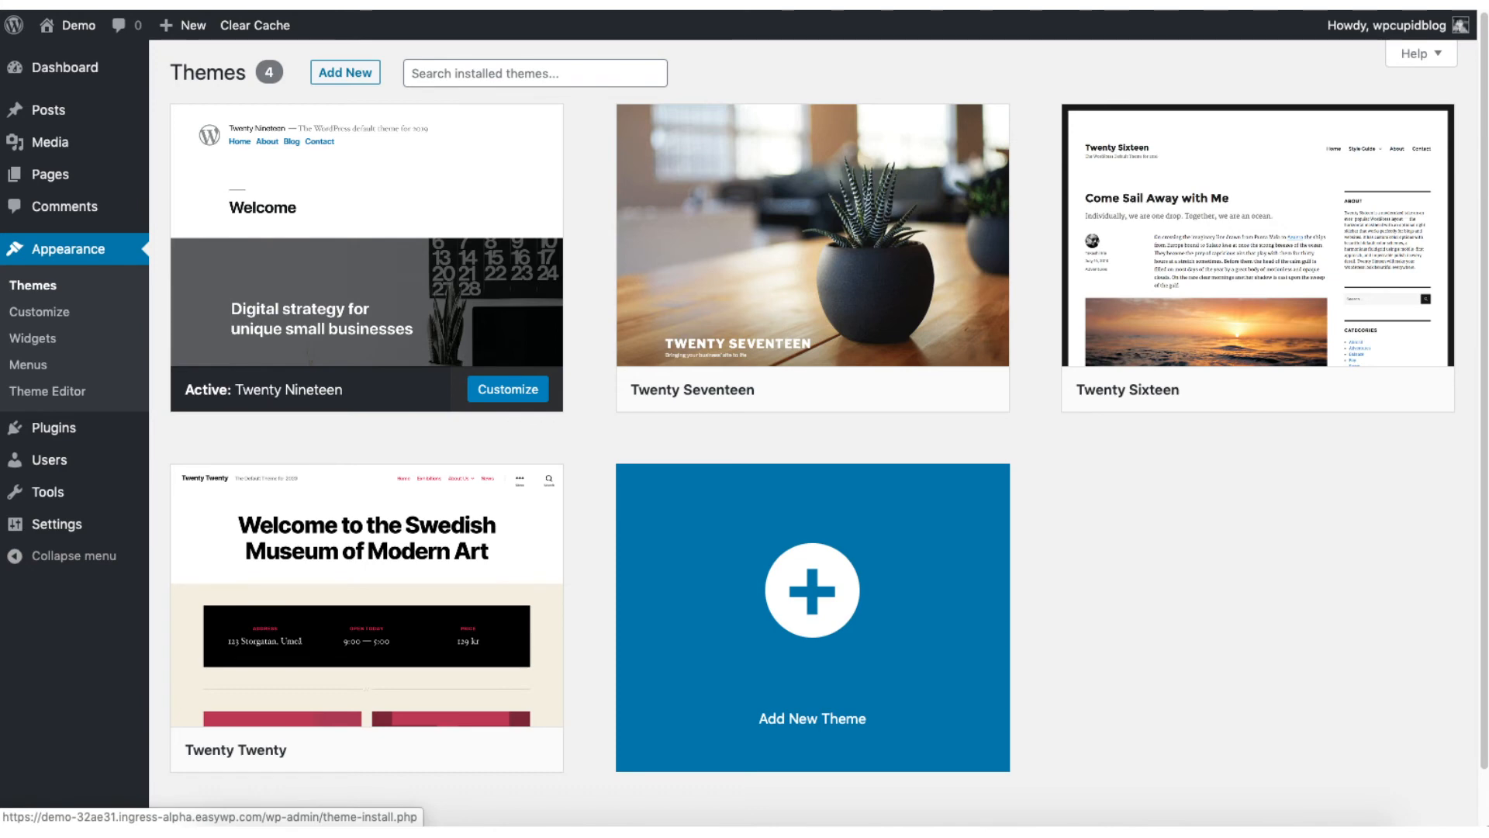
pyautogui.click(345, 73)
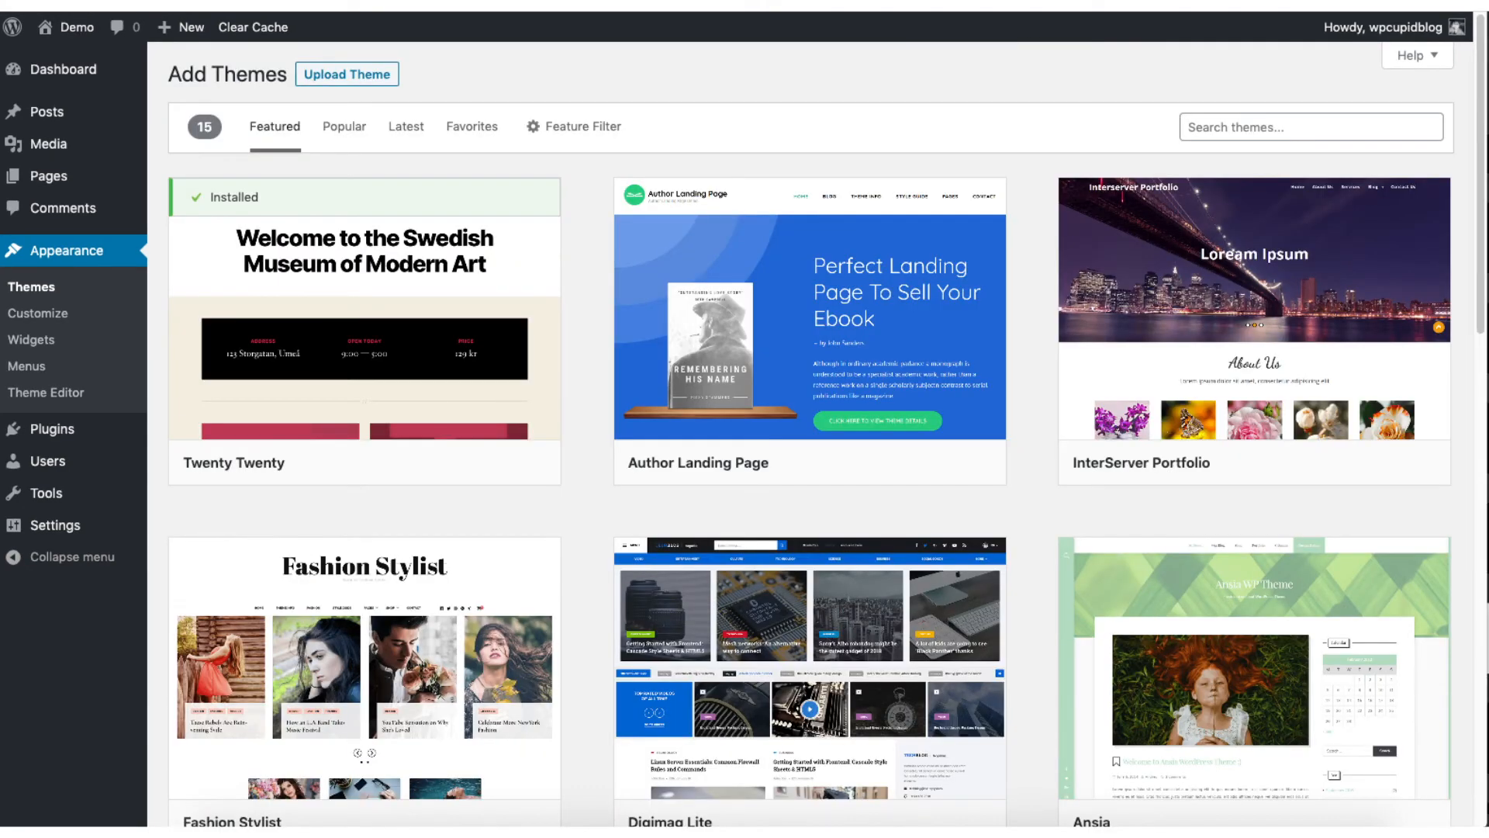
pyautogui.click(346, 122)
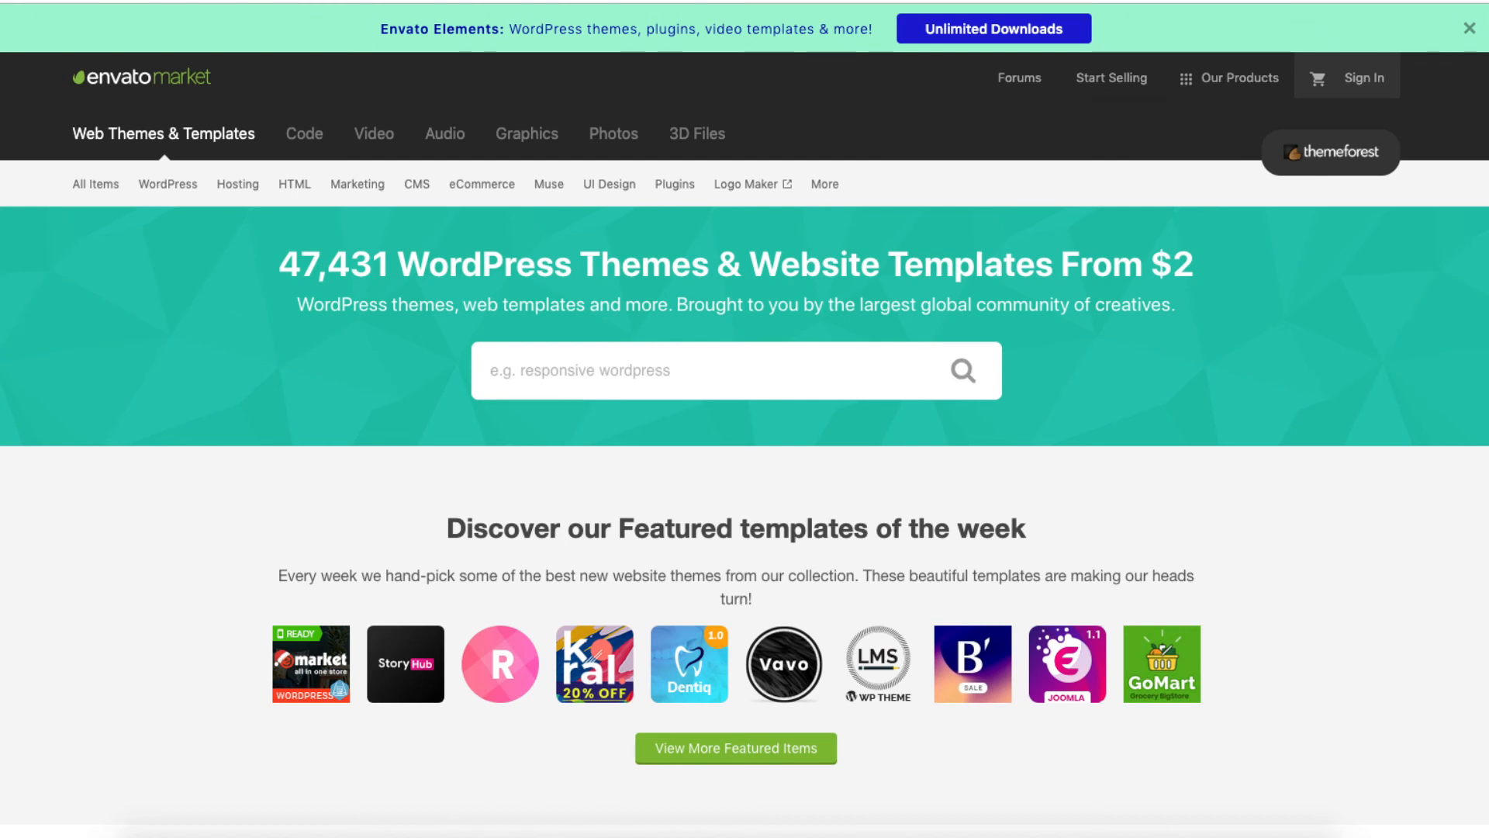
pyautogui.click(167, 184)
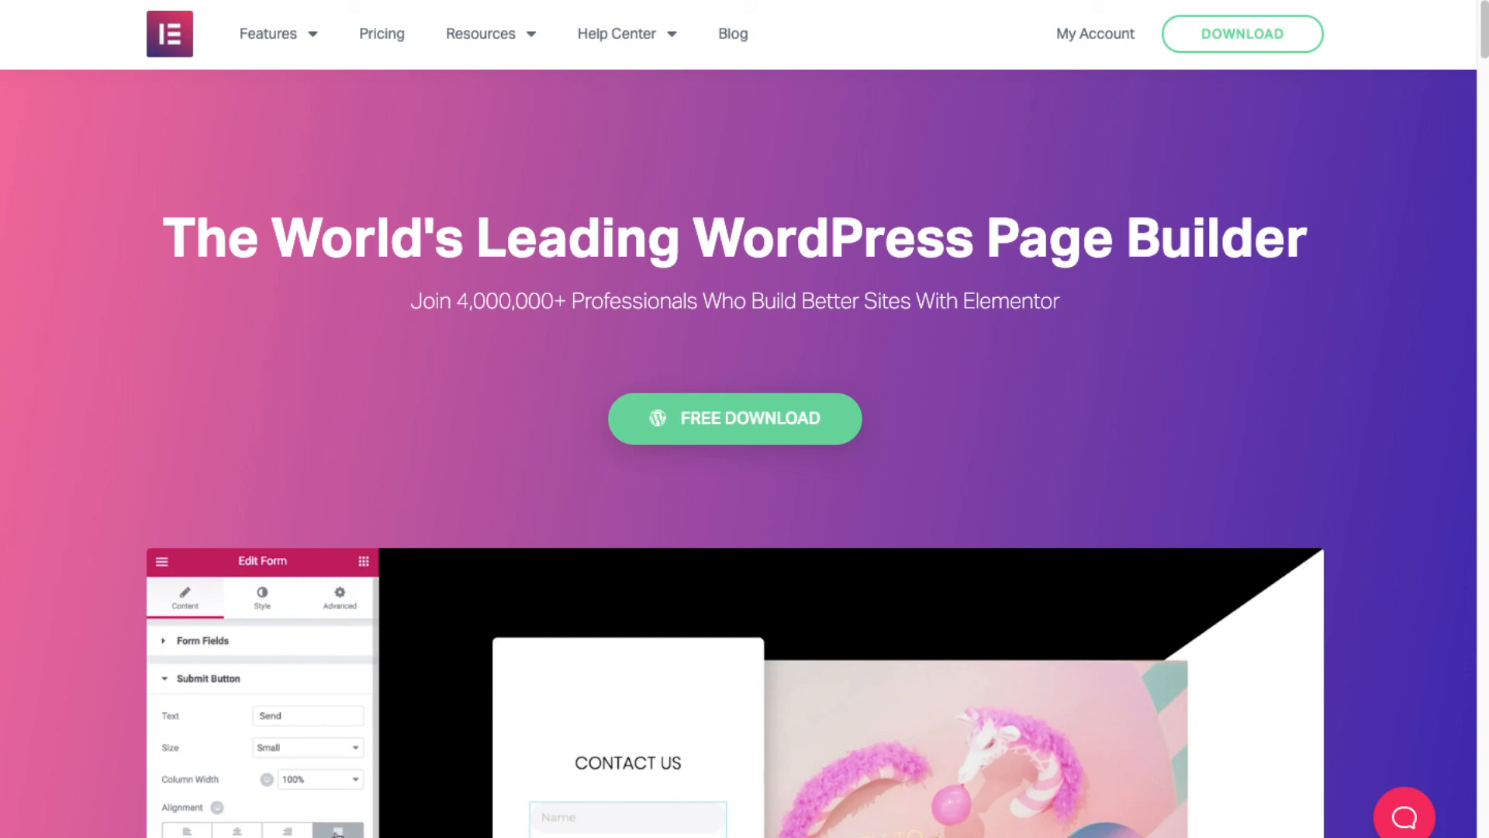
pyautogui.scroll(-3)
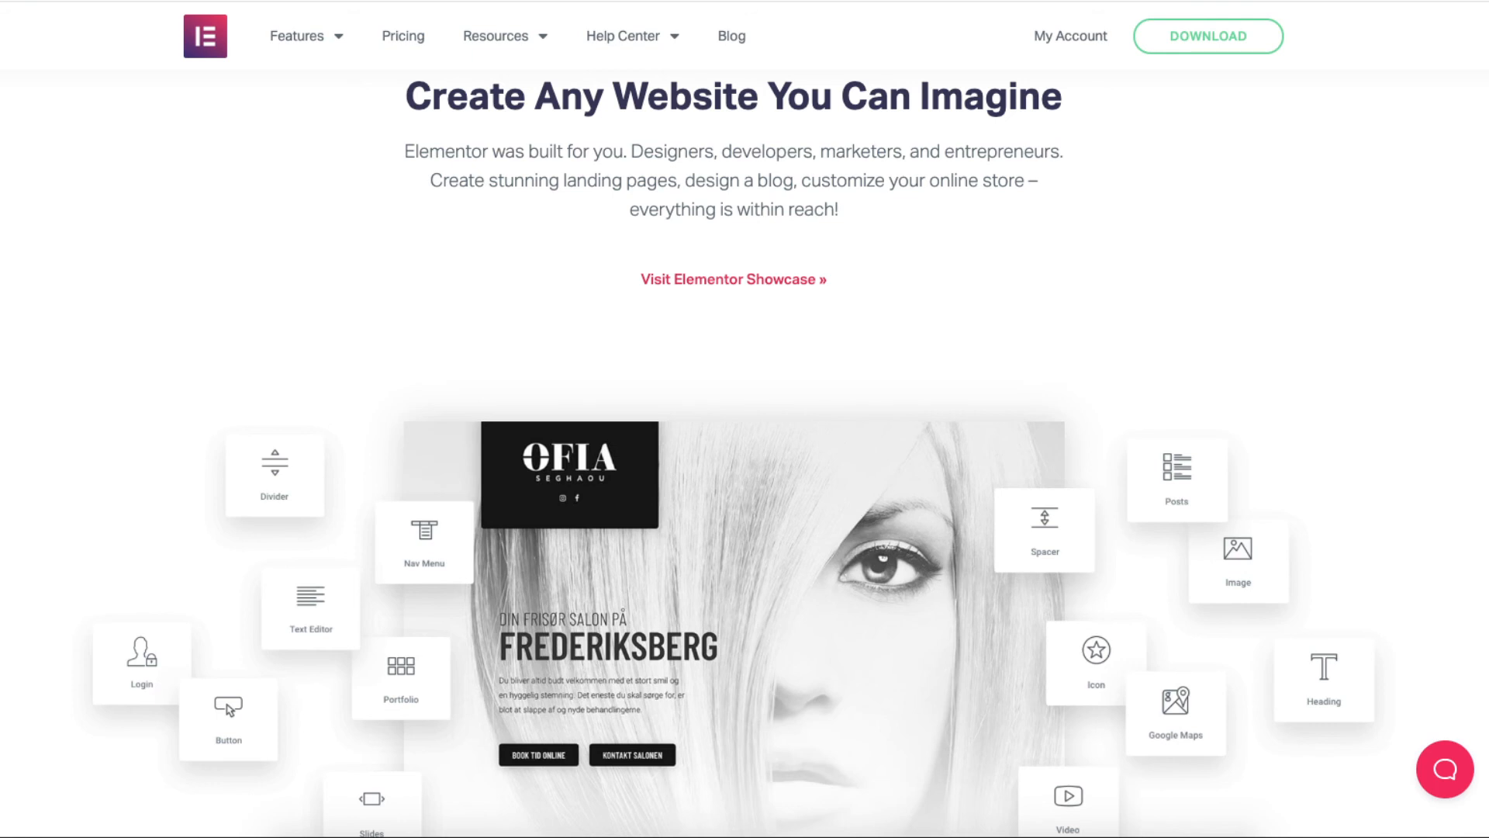
pyautogui.scroll(-3)
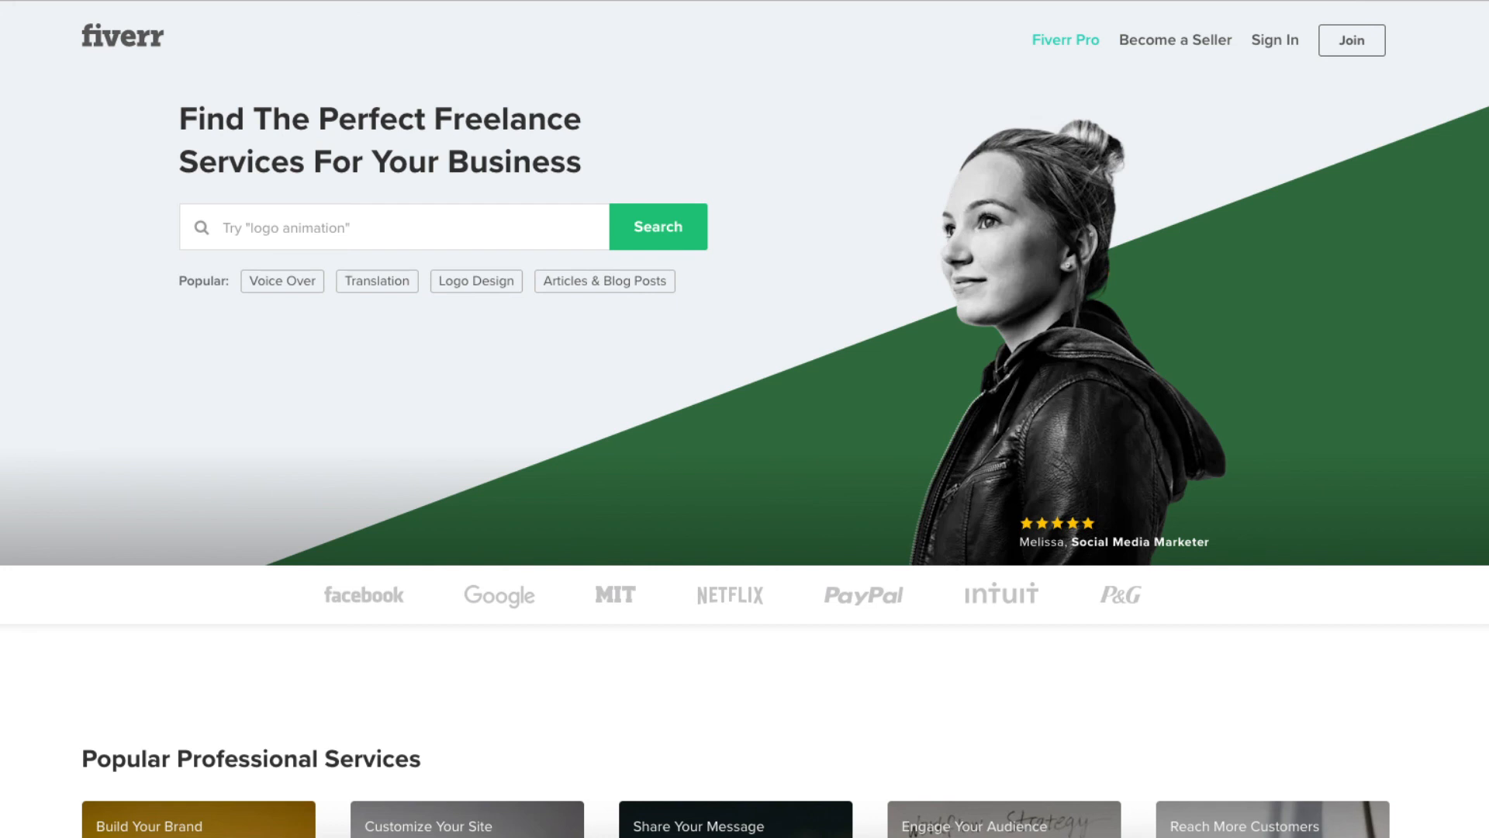
pyautogui.scroll(-3)
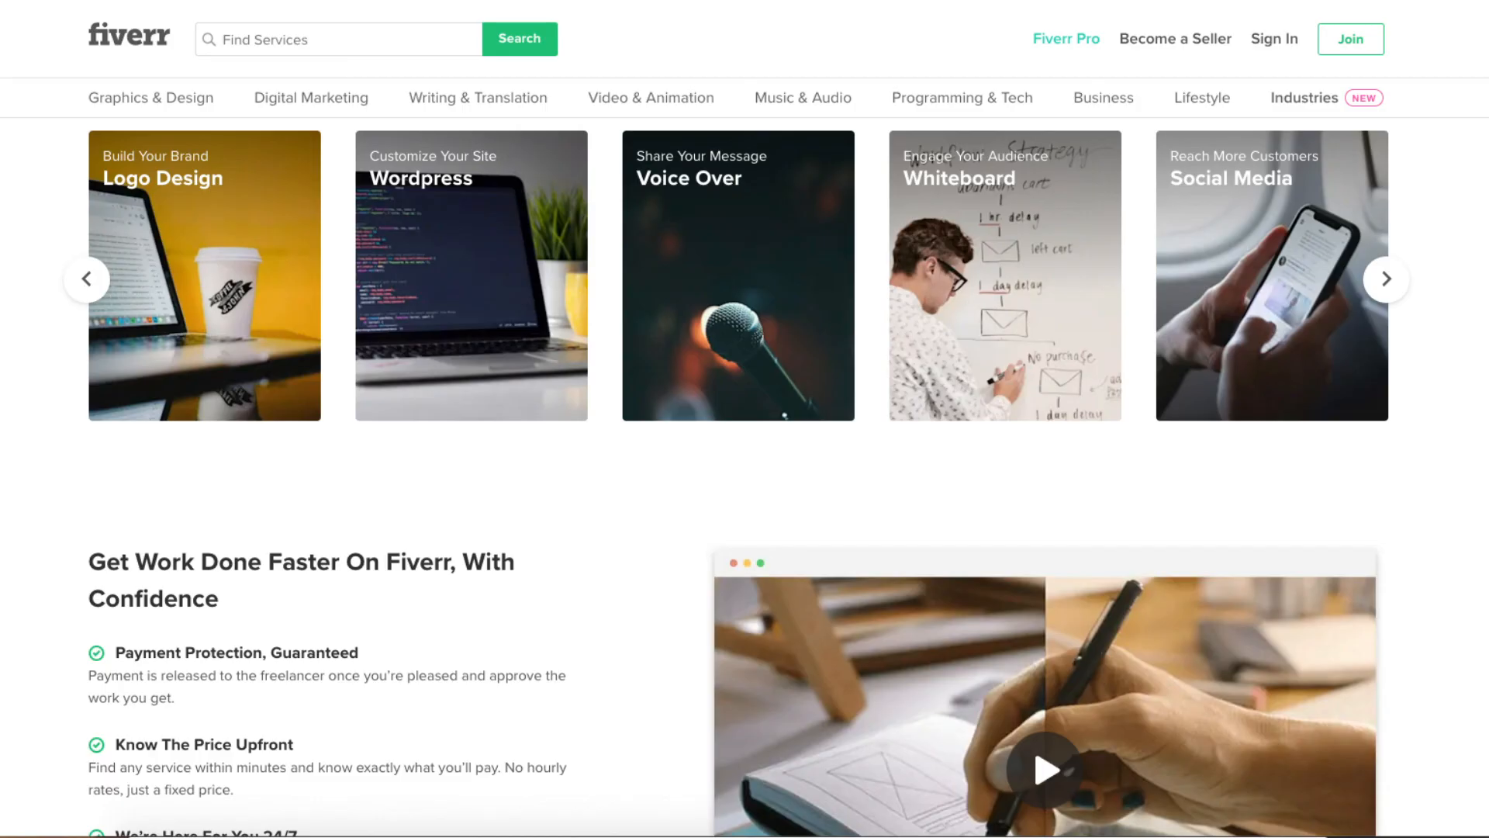